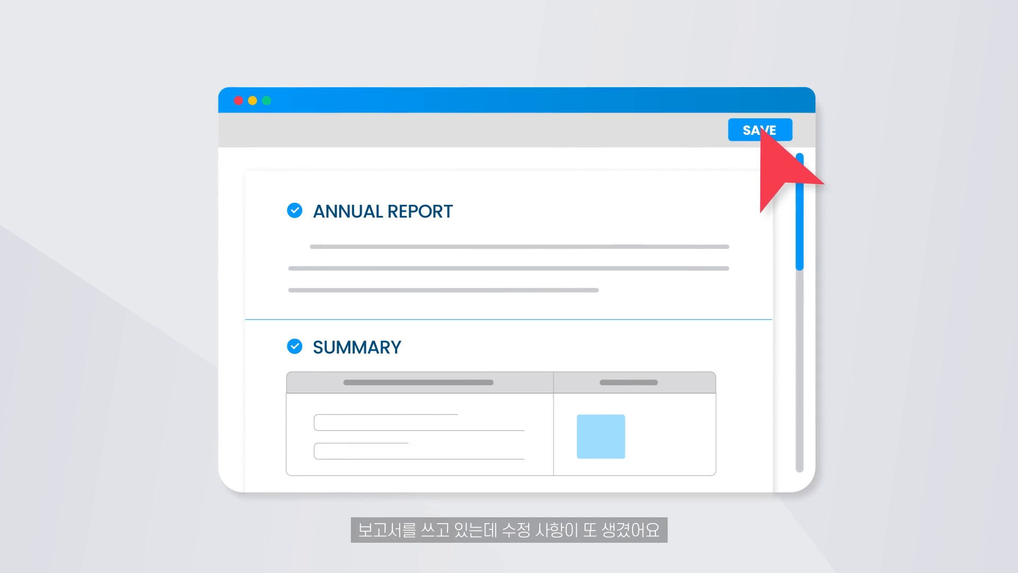
Save the current edits to the annual report document from the editor toolbar.
left_click(759, 129)
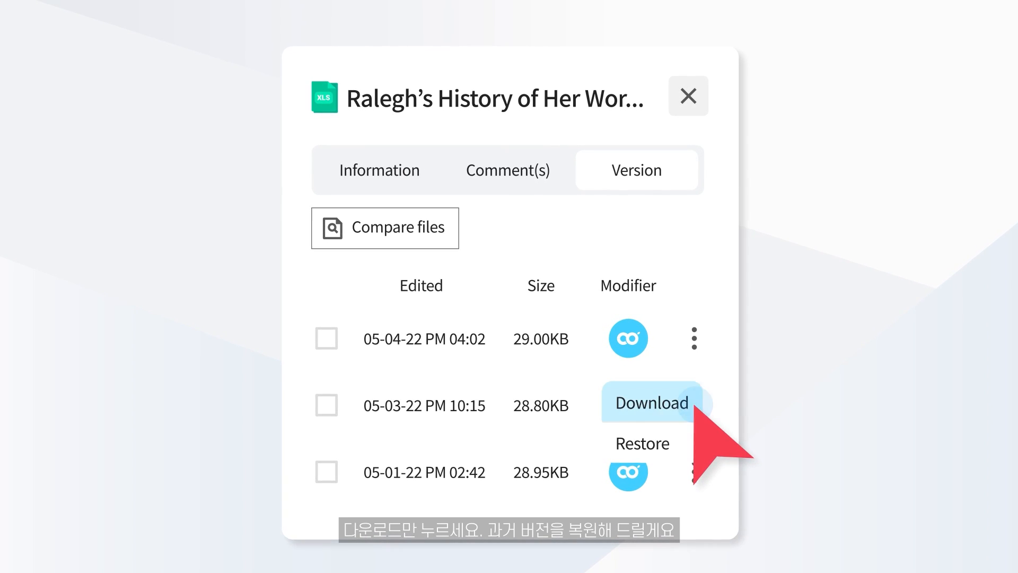
Download the 05-03-22 PM 10:15 version from the spreadsheet's version history.
left_click(651, 403)
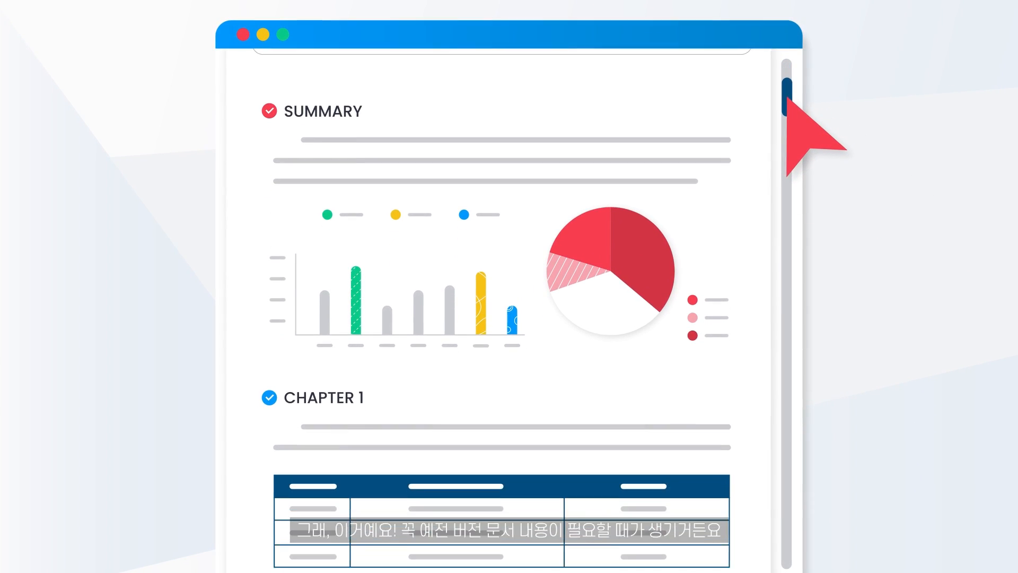
scroll("down", 3)
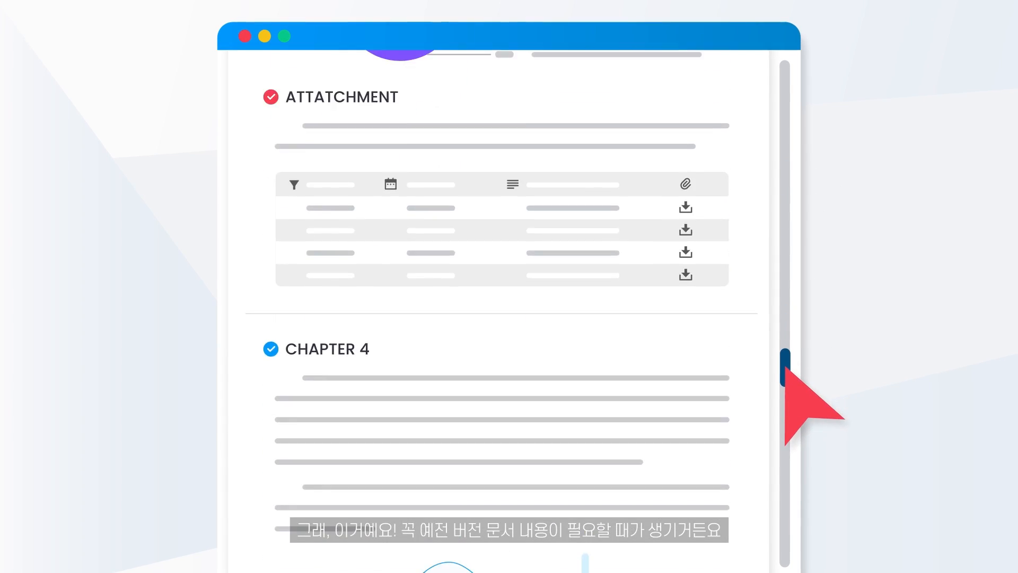
scroll("down", 3)
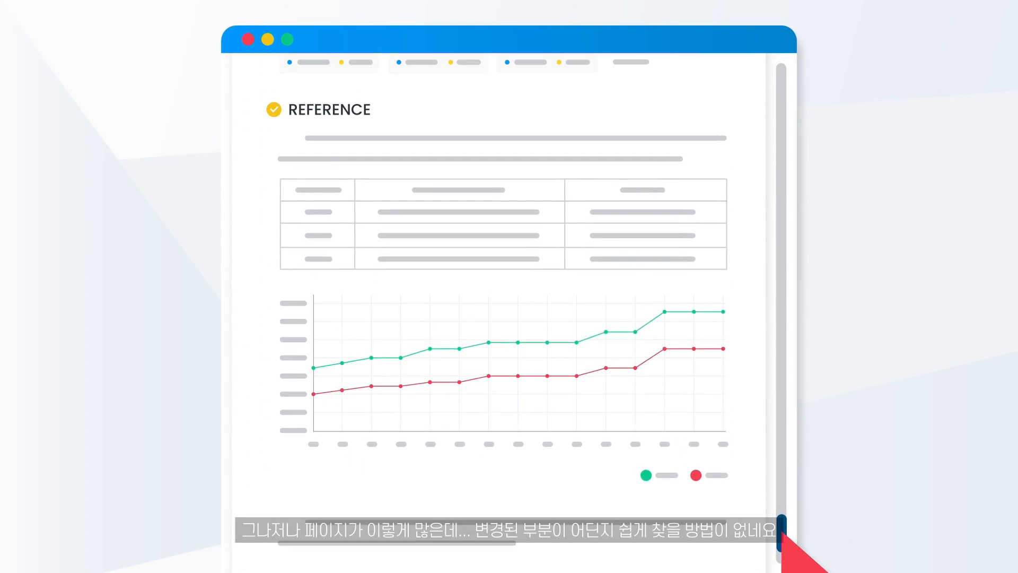
scroll("down", 3)
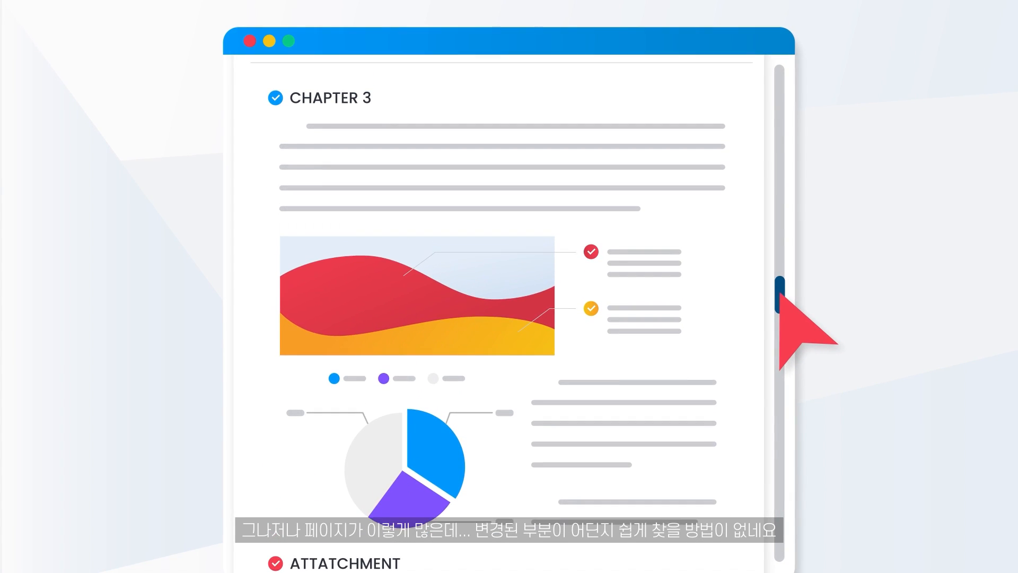
scroll("down", 3)
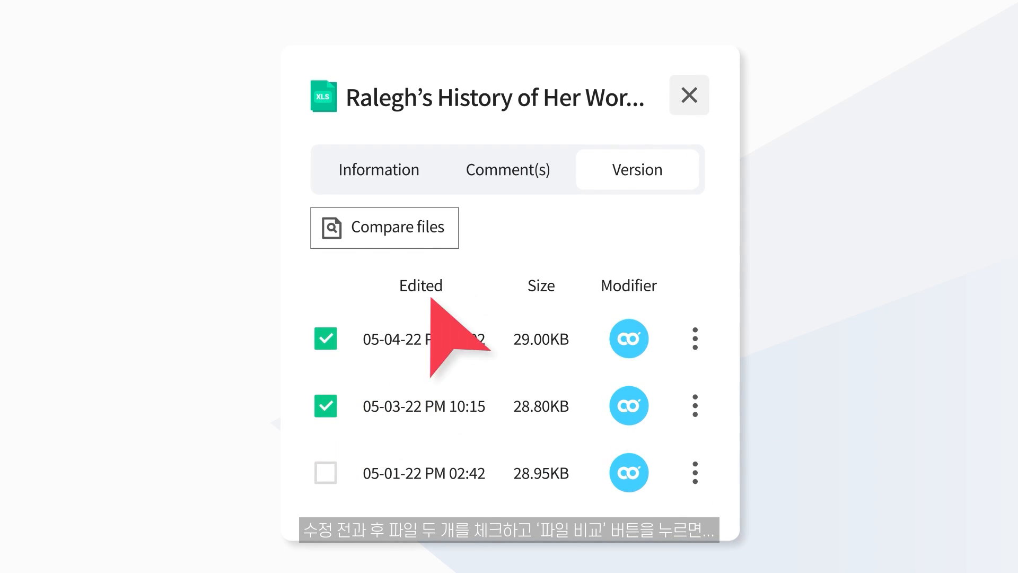
Compare the ticked 05-04-22 and 05-03-22 versions side by side.
left_click(385, 228)
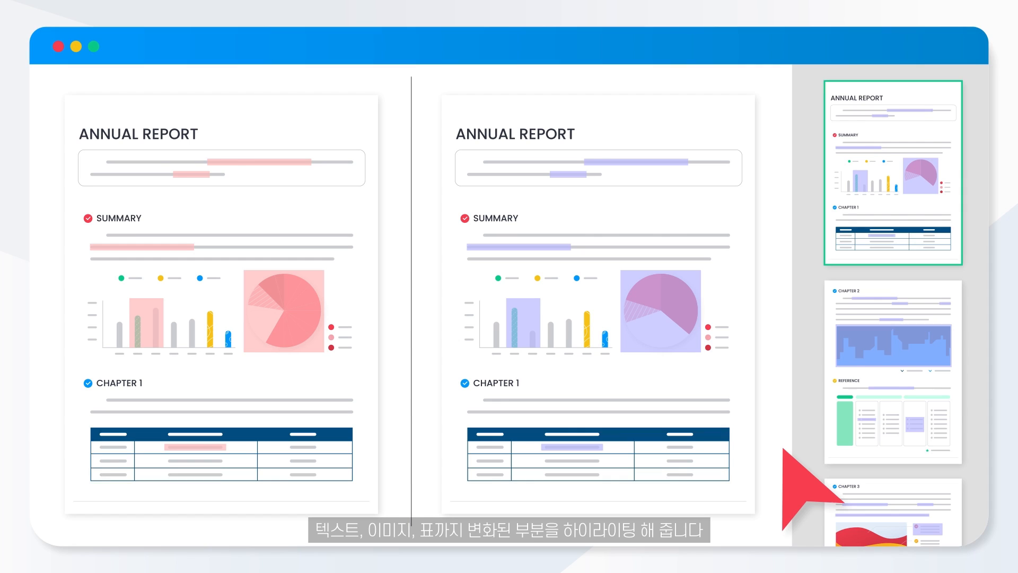
Jump to a later page of the comparison via its page thumbnail.
left_click(893, 370)
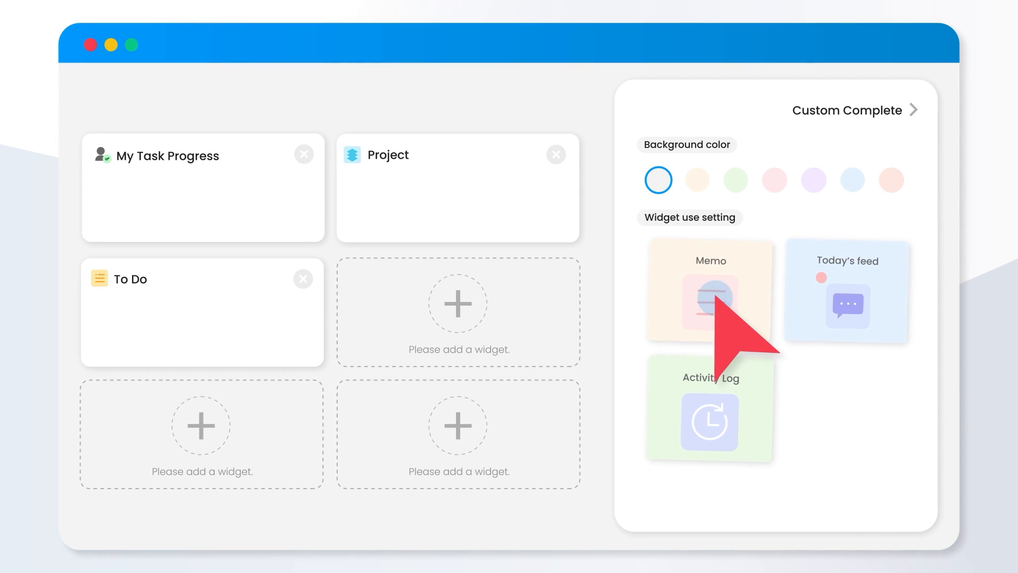
Drag the Memo widget onto an empty 'Please add a widget' slot.
left_click_drag(710, 291, 457, 313)
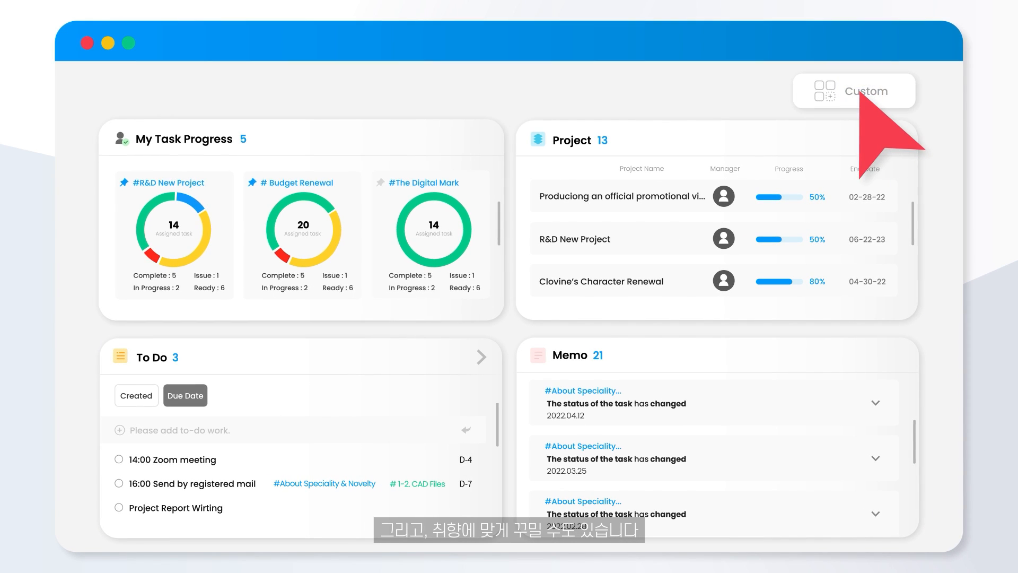
Switch the dashboard into customization mode.
left_click(866, 90)
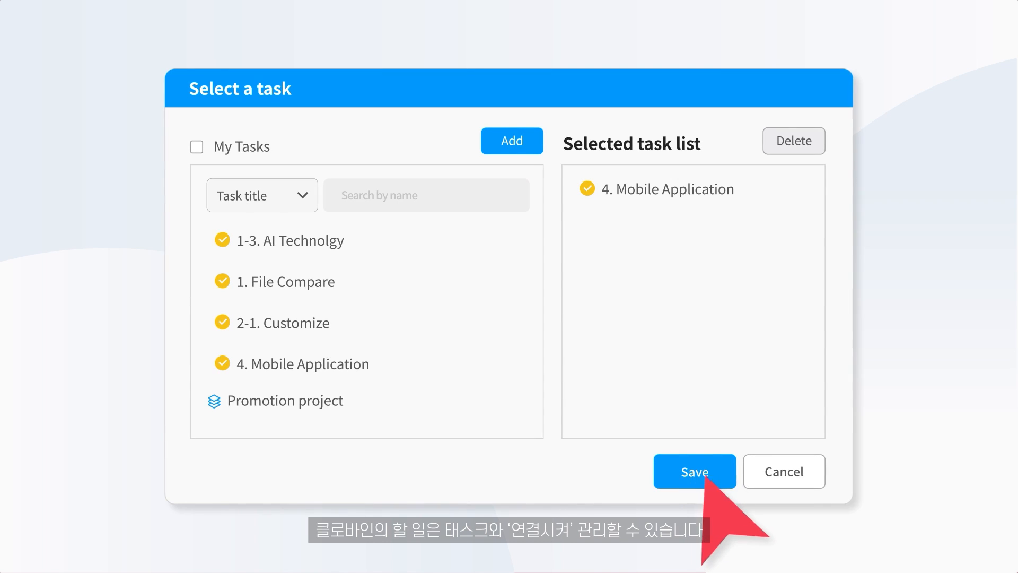
Save the 4. Mobile Application task link and open the Zoom Meeting to-do's details.
left_click(694, 471)
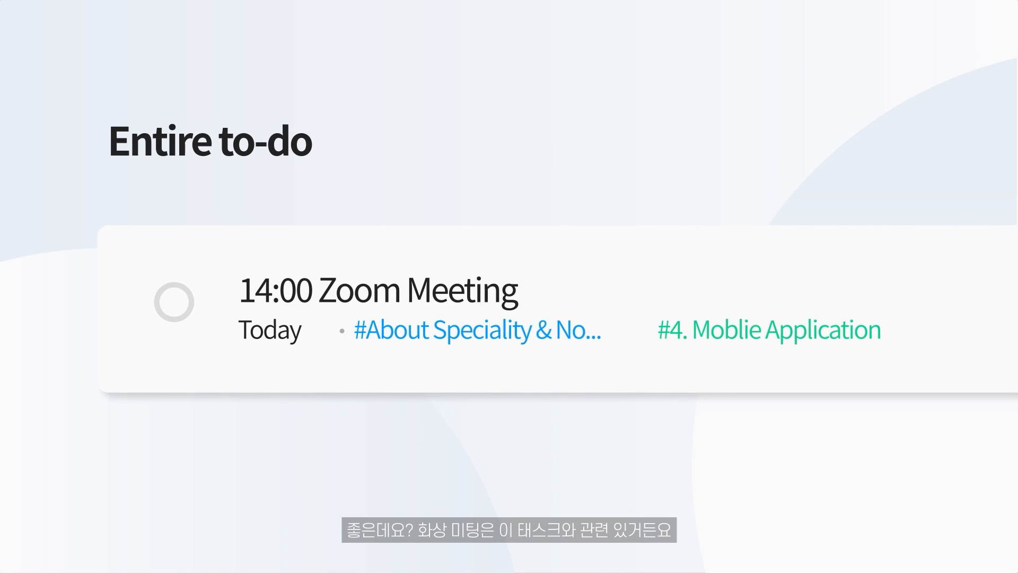
left_click(378, 302)
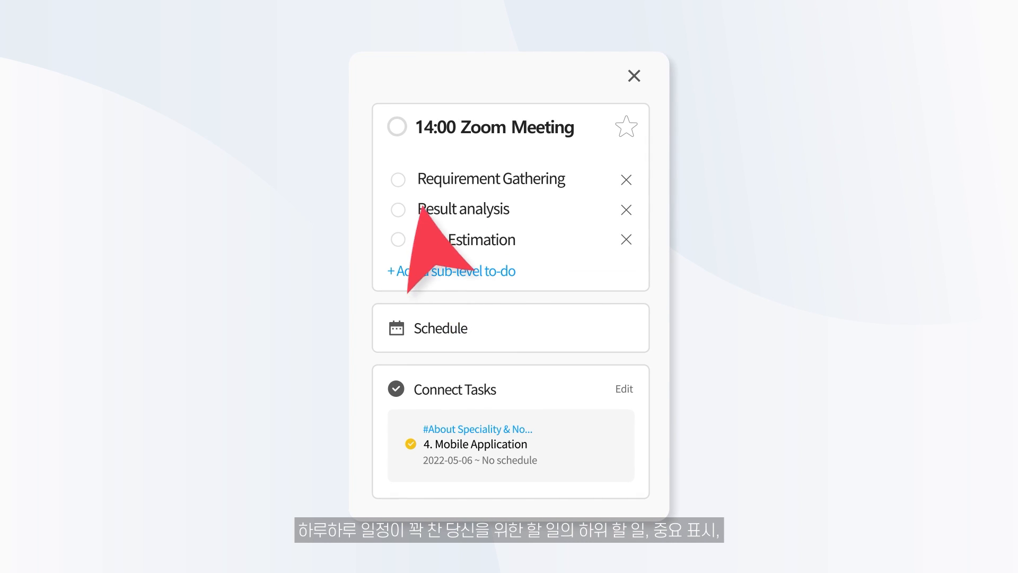
Mark the Result analysis sub-to-do done and close the Zoom Meeting detail card.
left_click(397, 208)
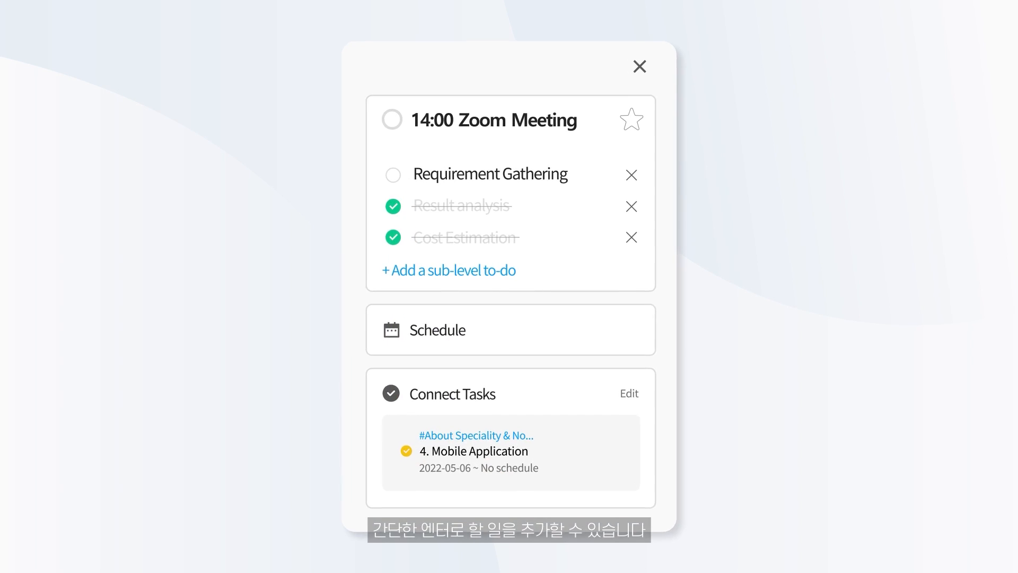
left_click(638, 66)
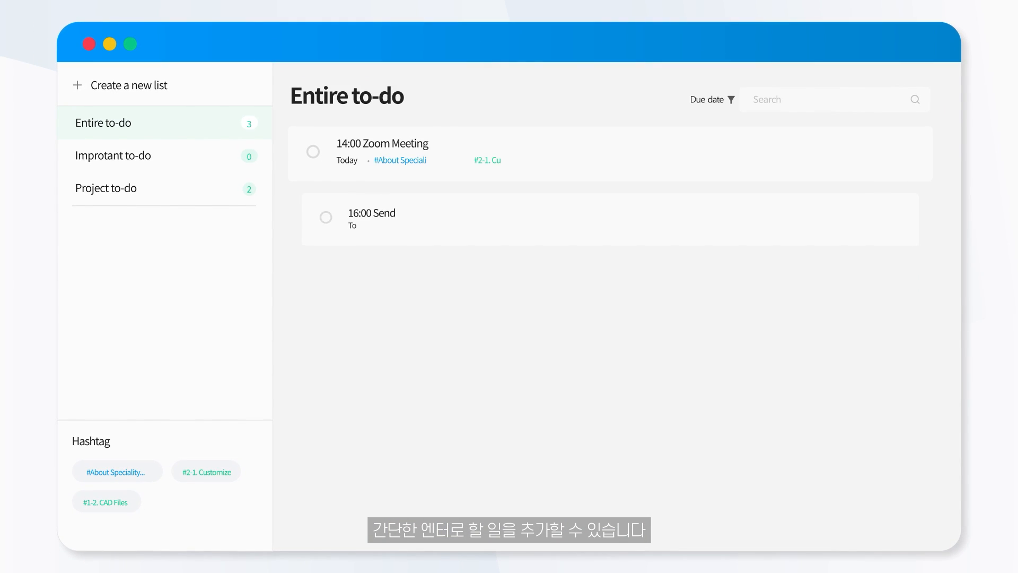
Star the Zoom Meeting and registered-mail to-dos as important.
left_click(917, 154)
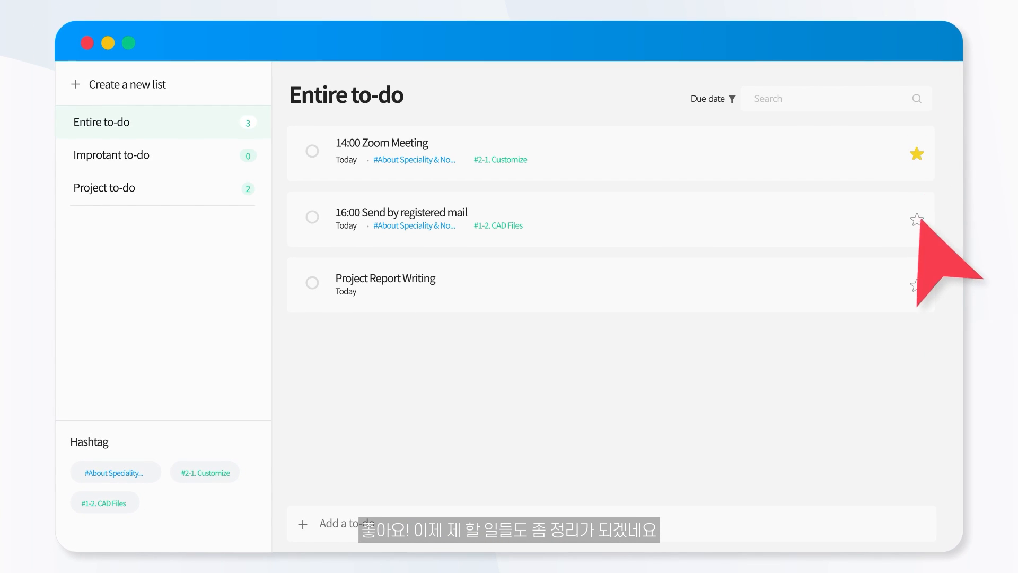
left_click(312, 151)
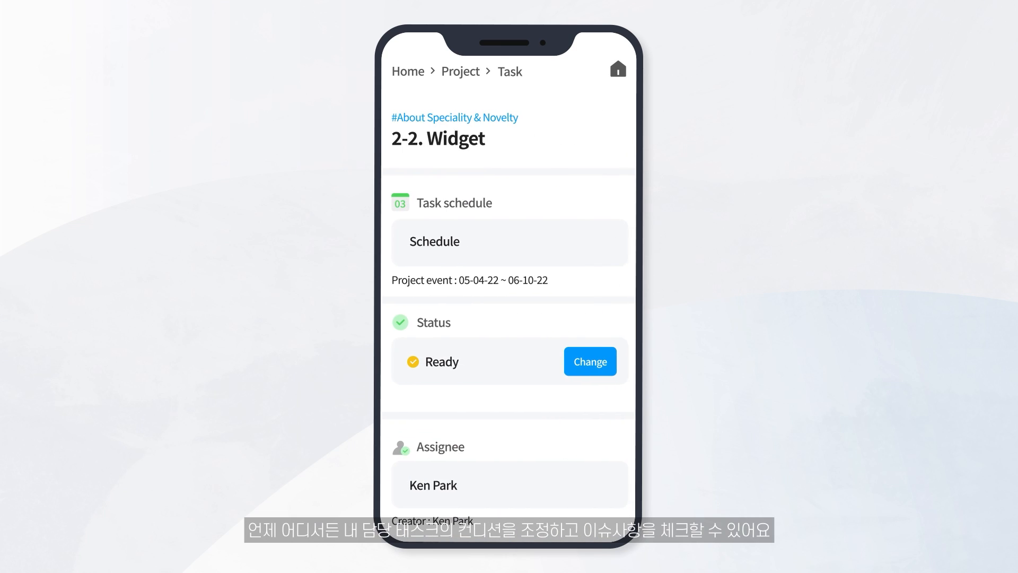
Bring up the status choices for the 2-2. Widget task.
left_click(588, 361)
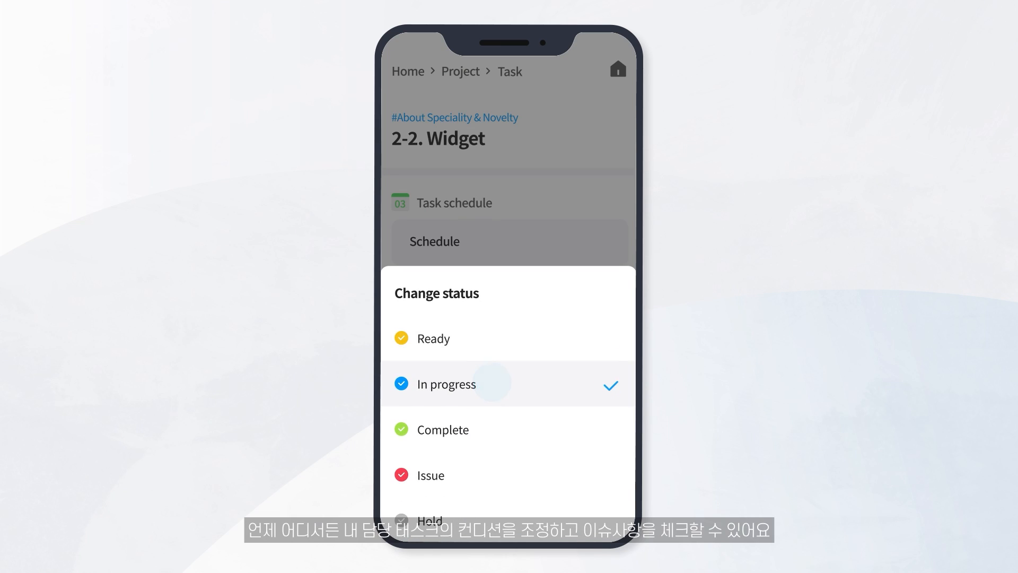